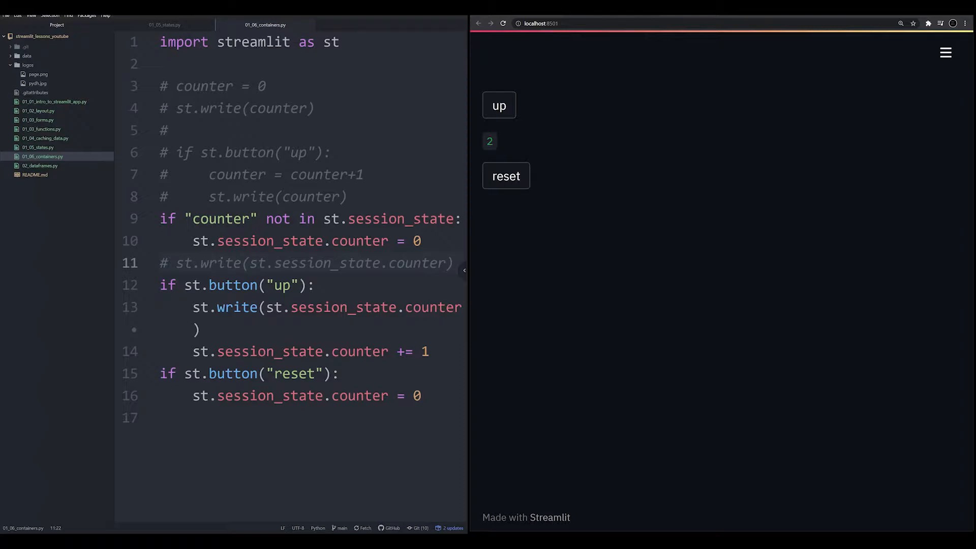
mouse_move(778, 135)
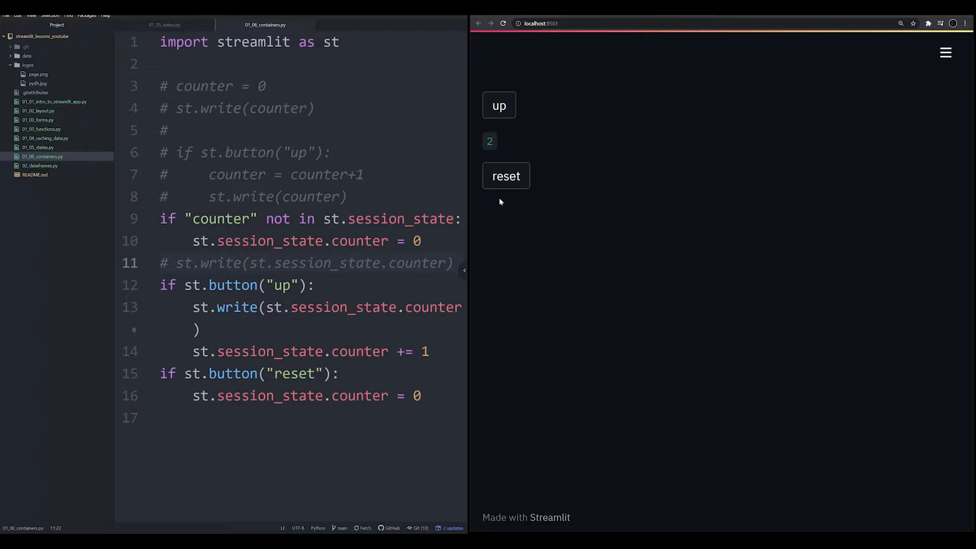
mouse_move(484, 171)
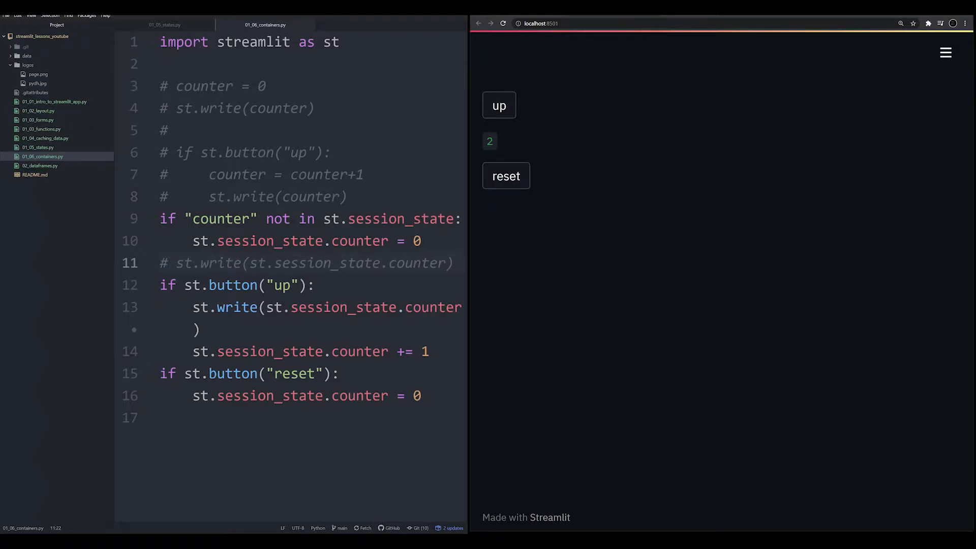
Step: Raise the running app's counter with repeated up presses until it shows 5
left_click(499, 105)
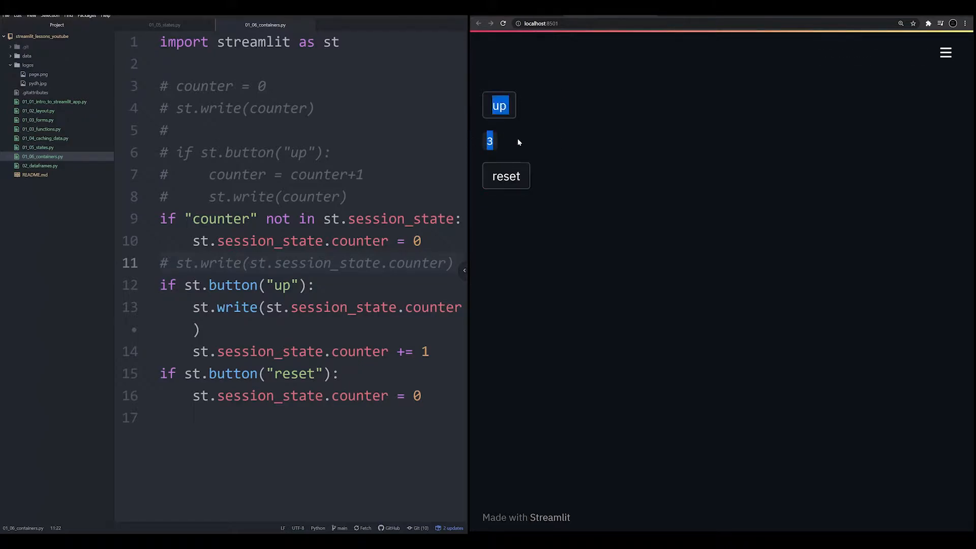
left_click(498, 105)
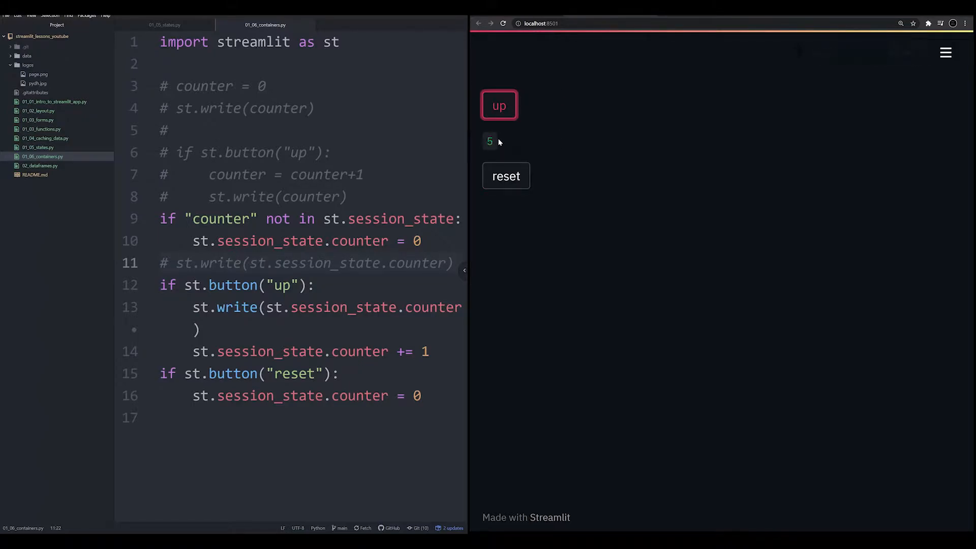
mouse_move(505, 176)
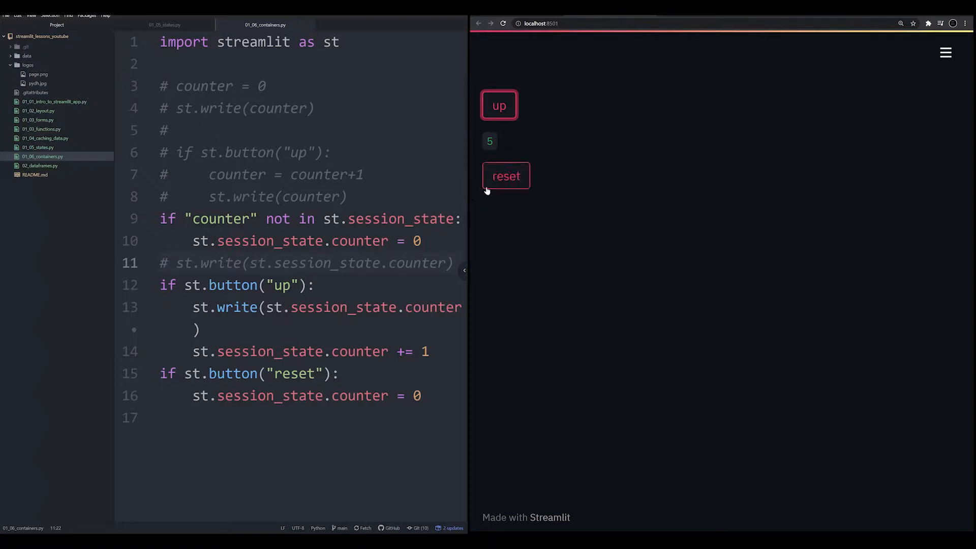
mouse_move(510, 149)
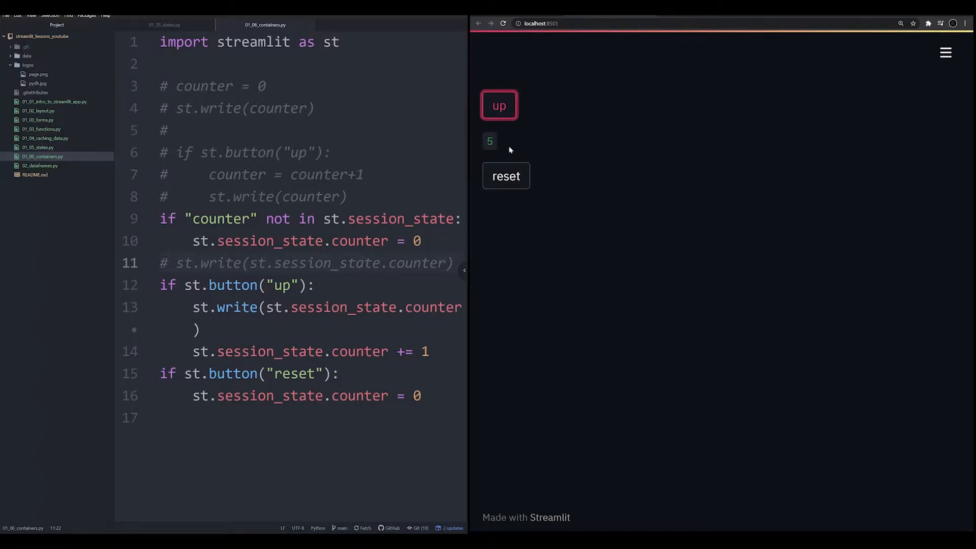
Step: Rerun the app from its menu so the count resets, then raise it to 2
left_click(945, 52)
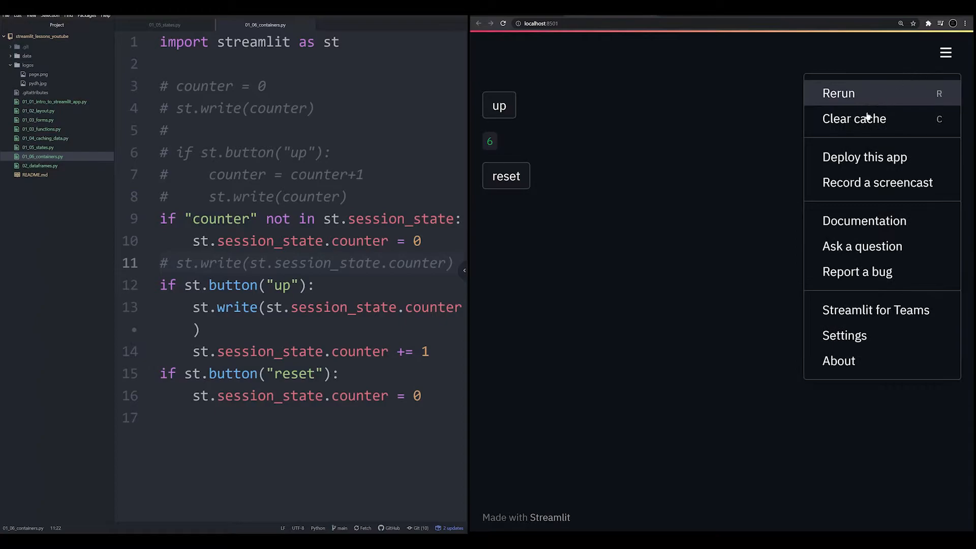
mouse_move(900, 105)
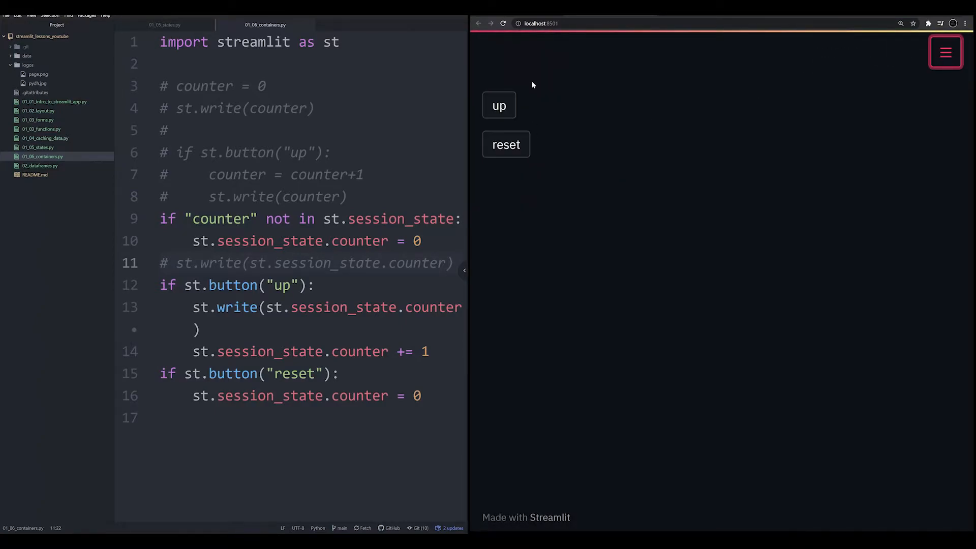
mouse_move(516, 115)
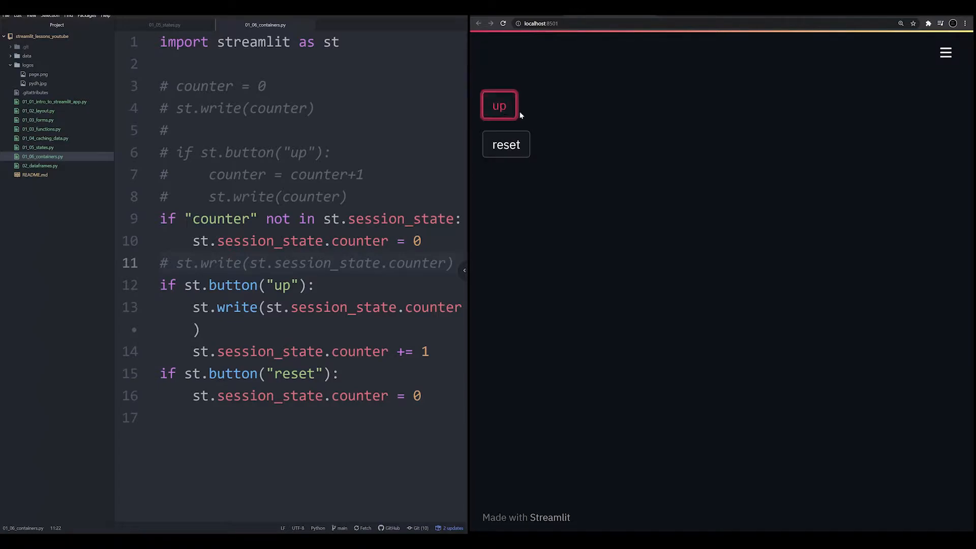
left_click(498, 104)
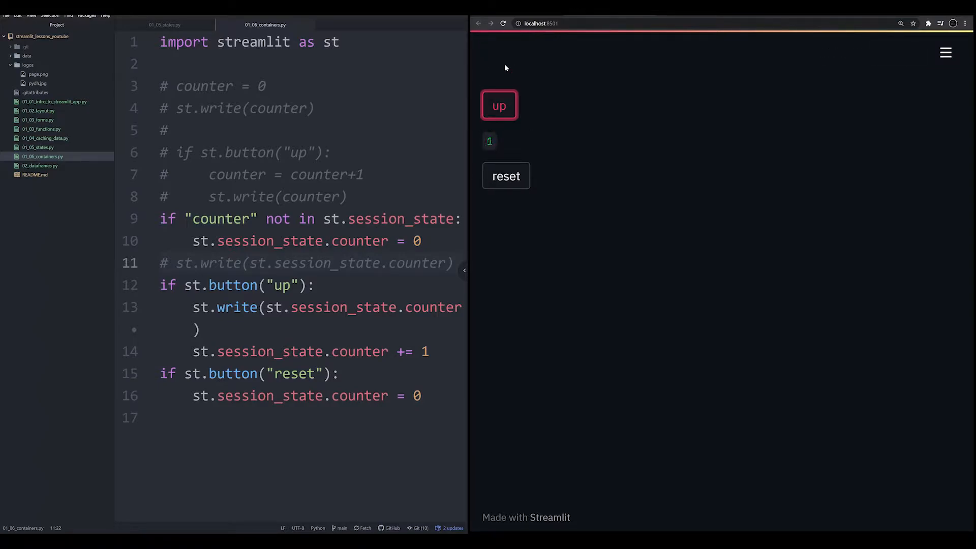
mouse_move(482, 101)
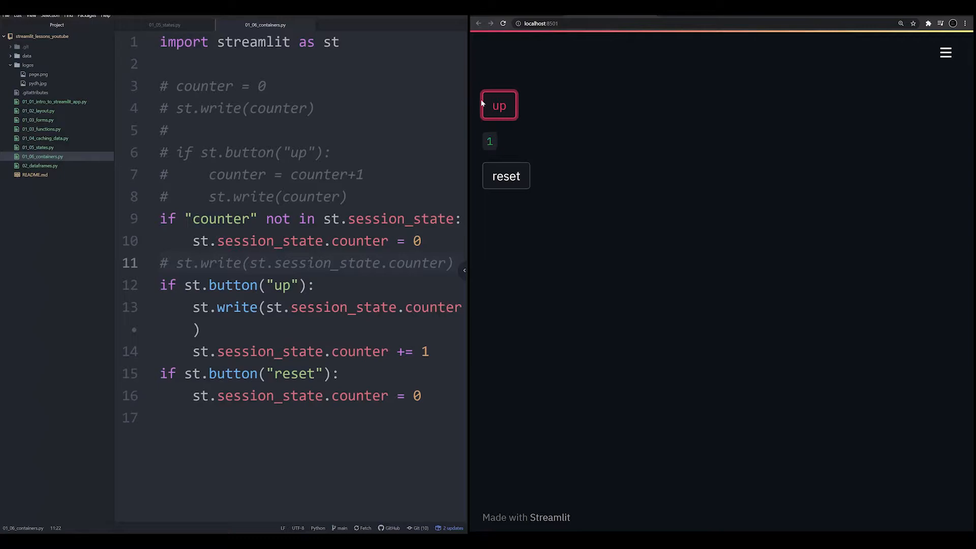
mouse_move(517, 68)
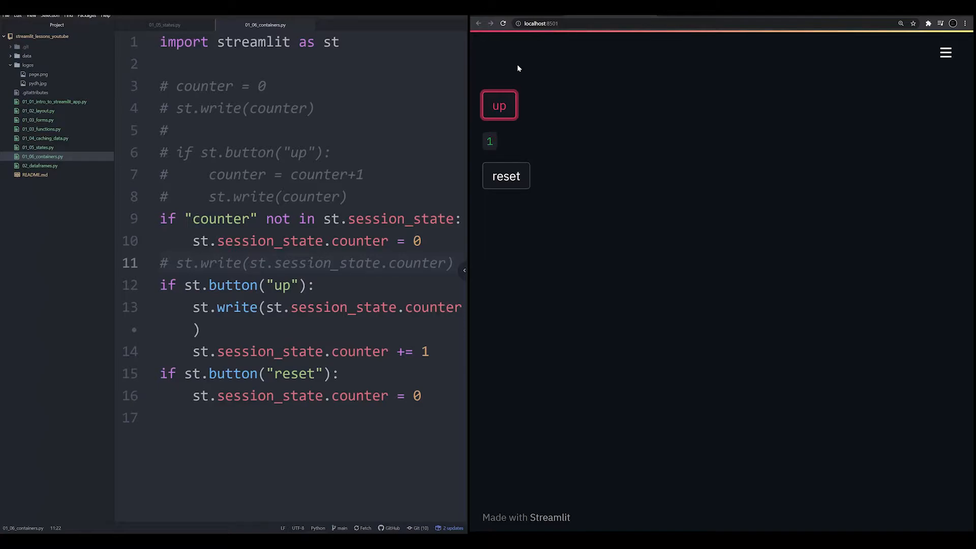
left_click(498, 105)
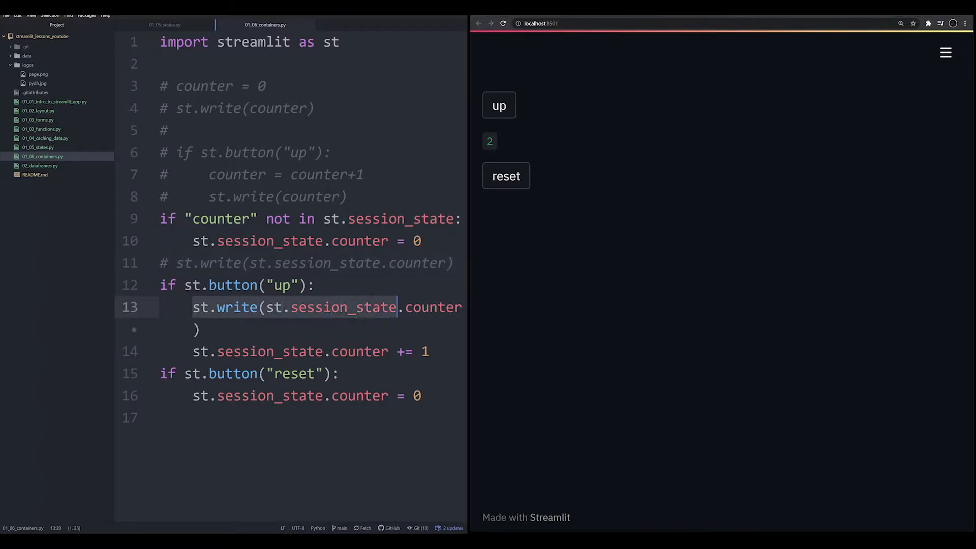
Step: Review the counter write line and the up-button condition in 01_06_containers.py
left_click(415, 395)
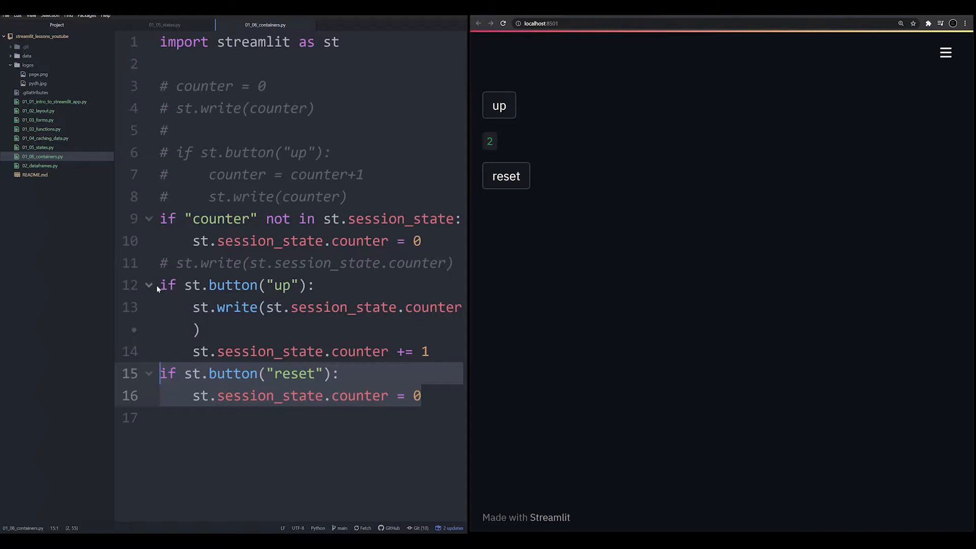
left_click(237, 285)
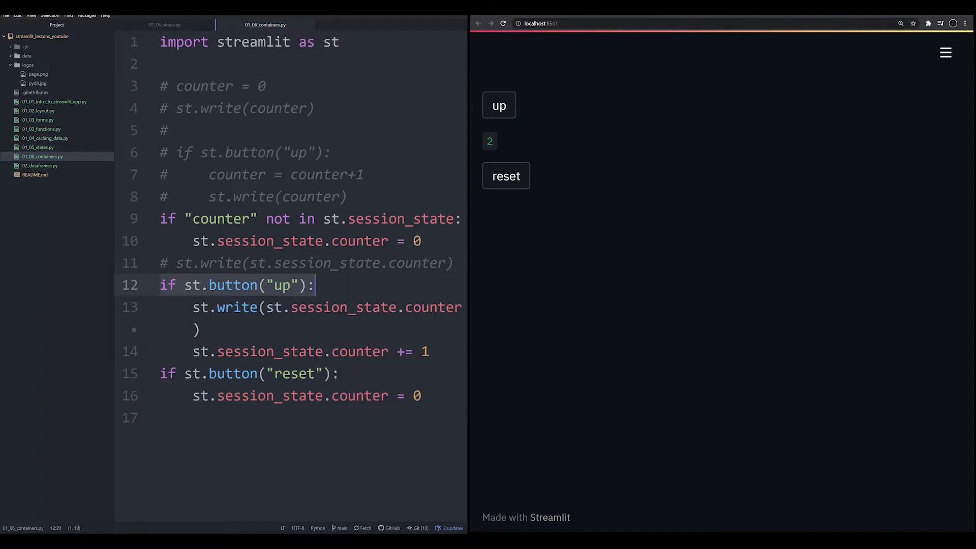
mouse_move(505, 176)
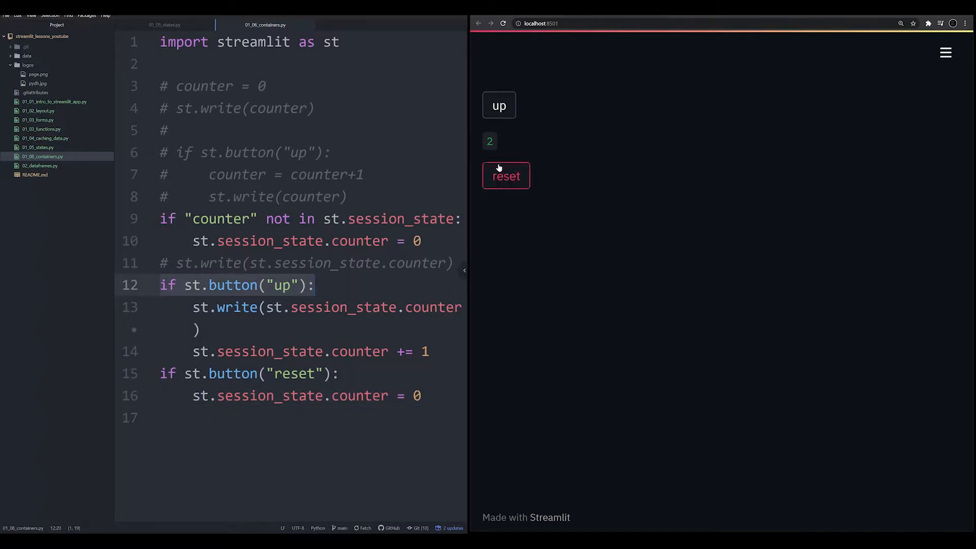
mouse_move(492, 144)
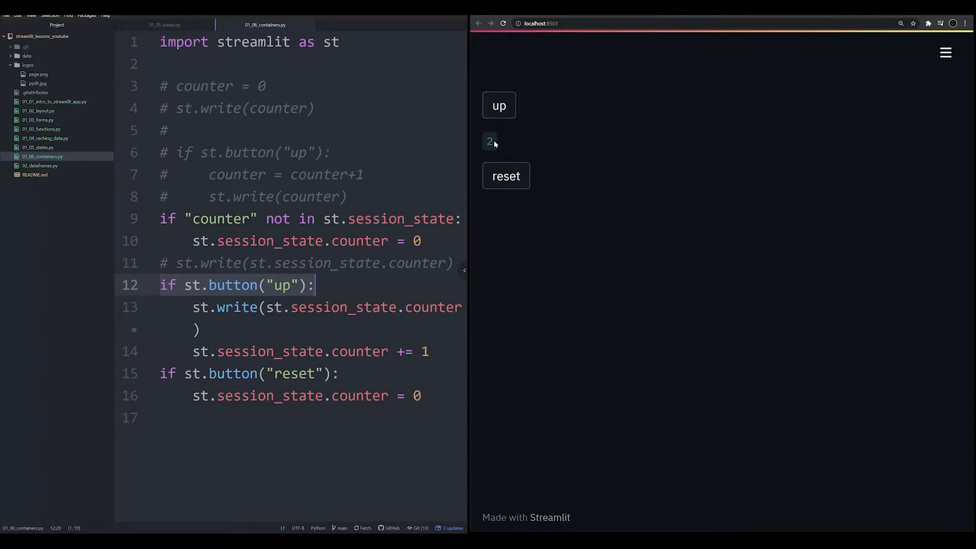
mouse_move(515, 194)
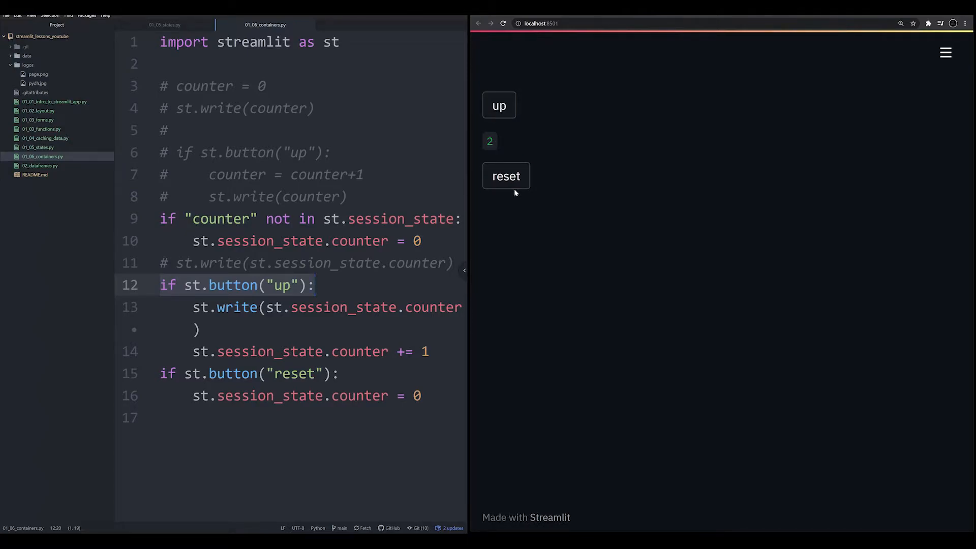
mouse_move(507, 176)
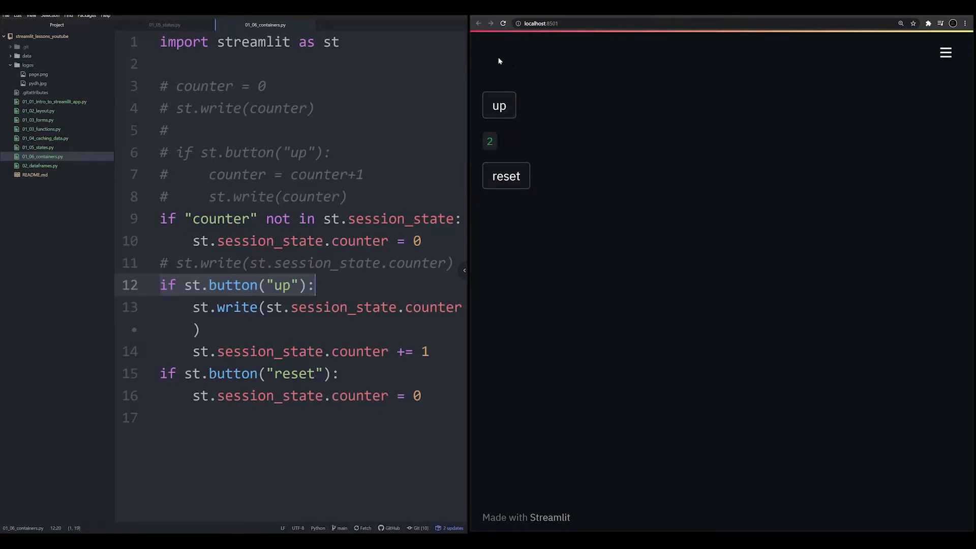
mouse_move(487, 78)
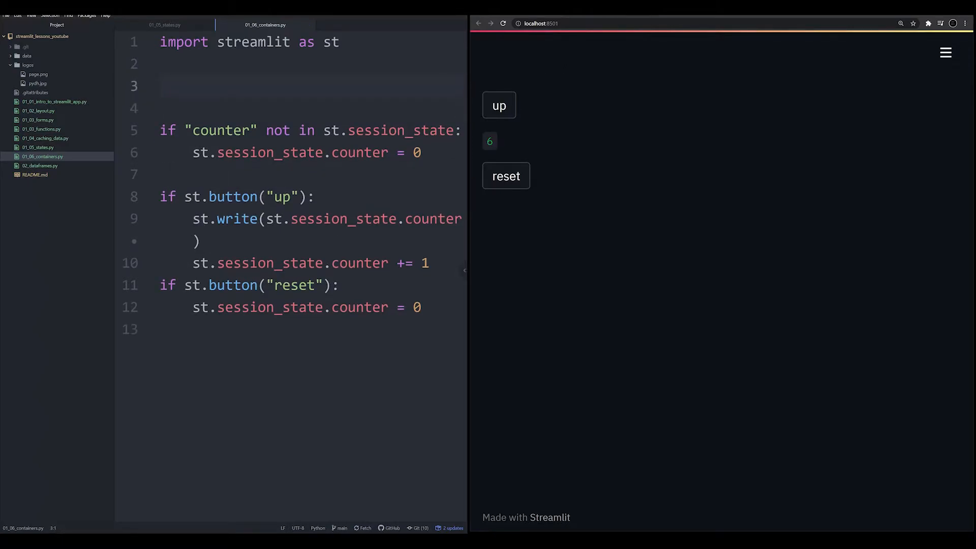
Step: Define main_container = st.beta_container() near the top and bump the counter in the app
type("main_container =")
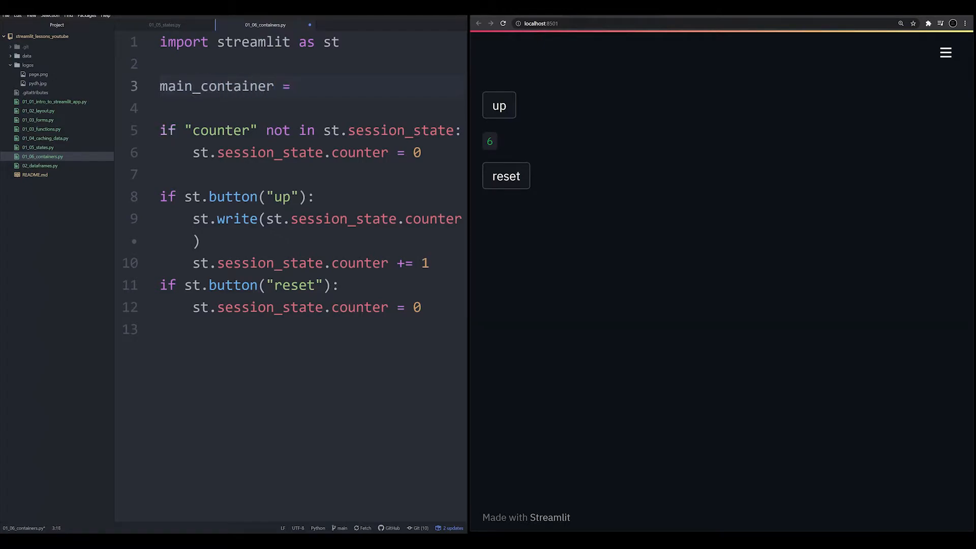
type("st.beta")
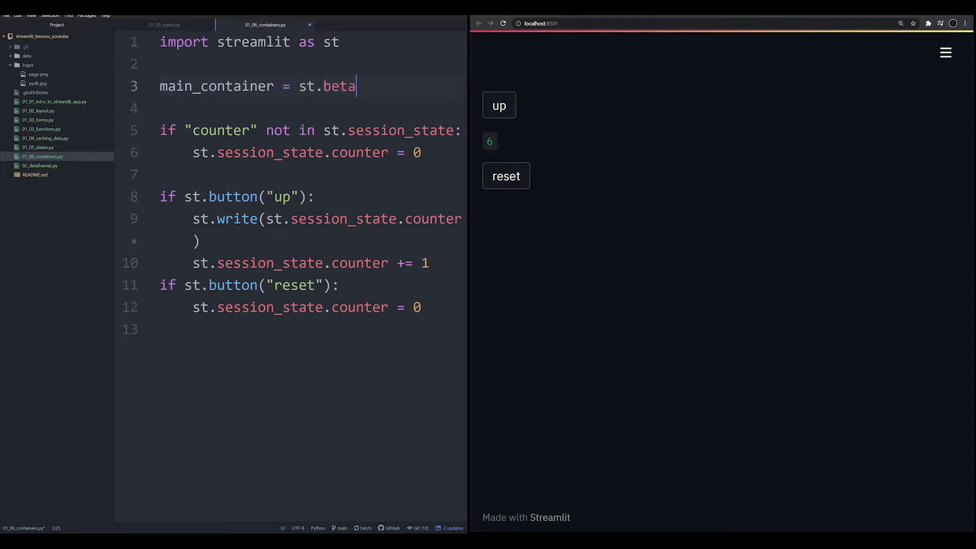
type("_containere(")
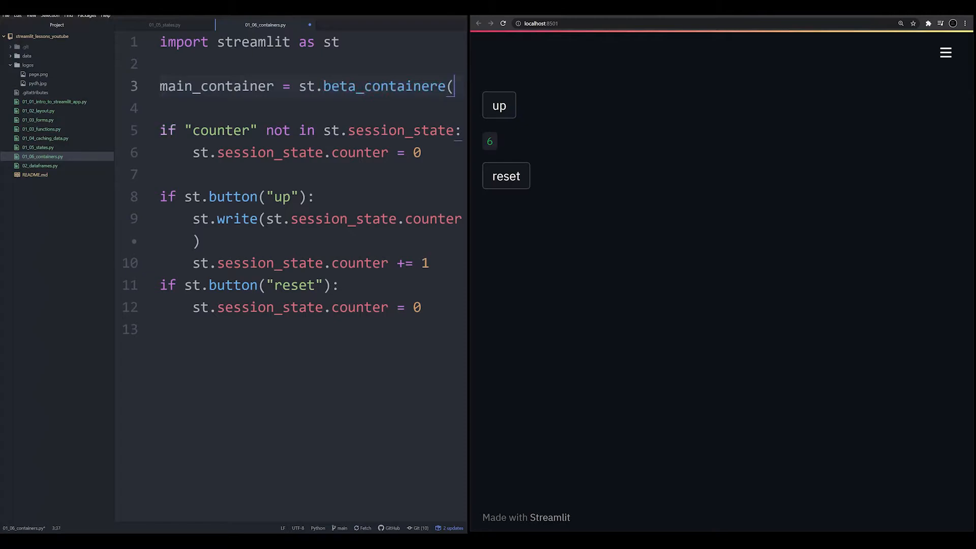
key("Backspace")
type(")")
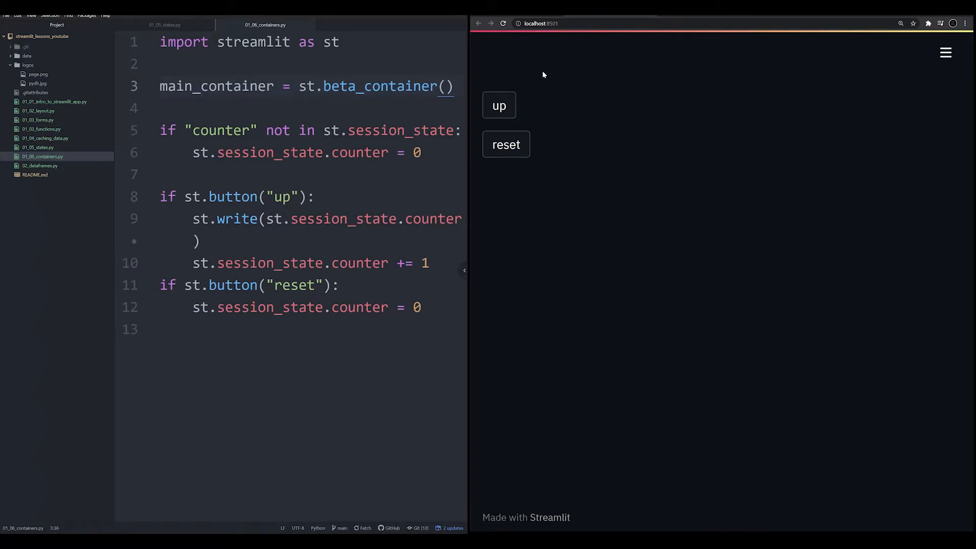
left_click(498, 105)
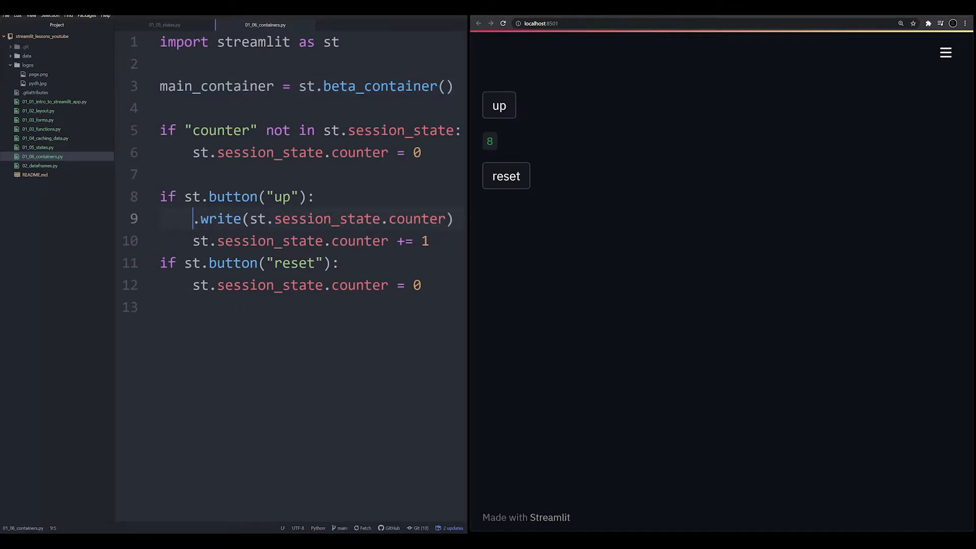
Step: Write the count via main_container.write, rerun, and raise it to 12 above the up button
type("main_container")
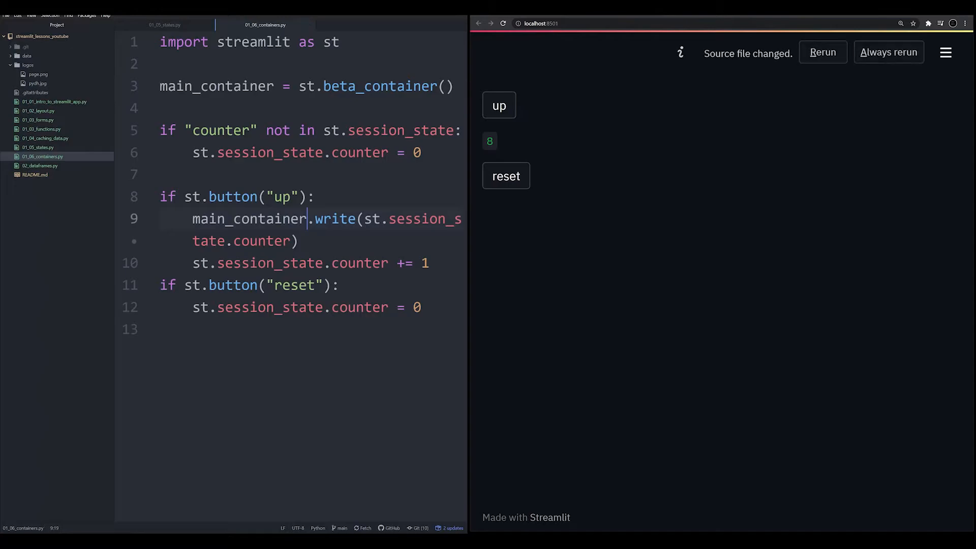
left_click(823, 52)
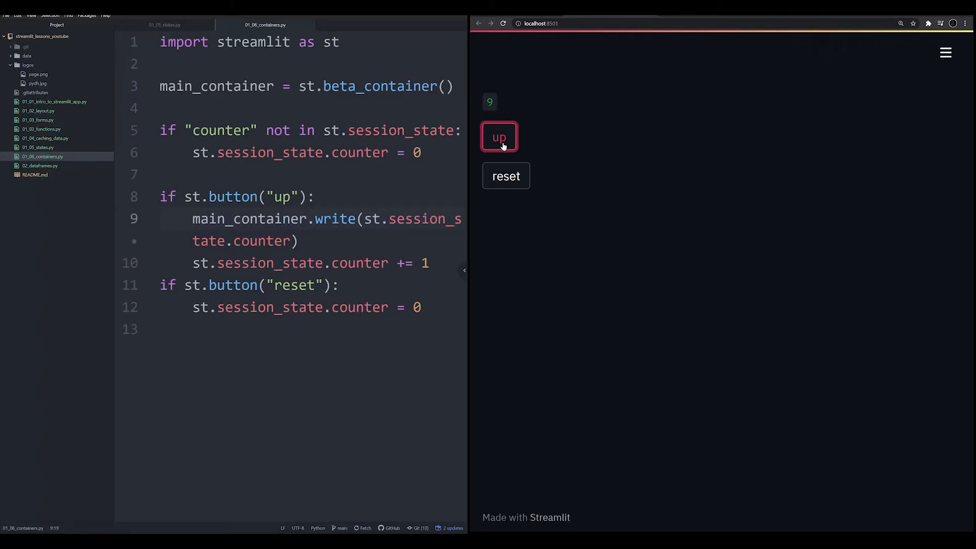
left_click(498, 137)
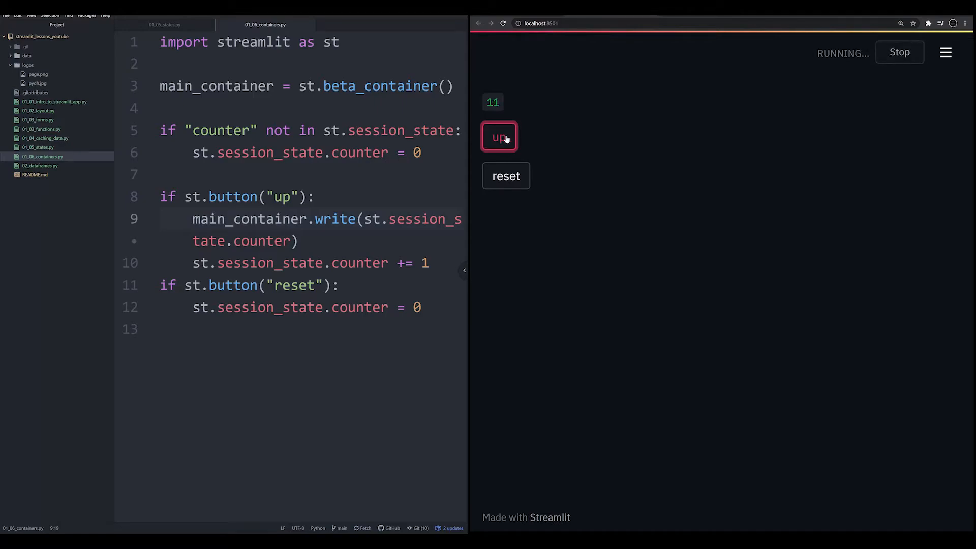
left_click(498, 137)
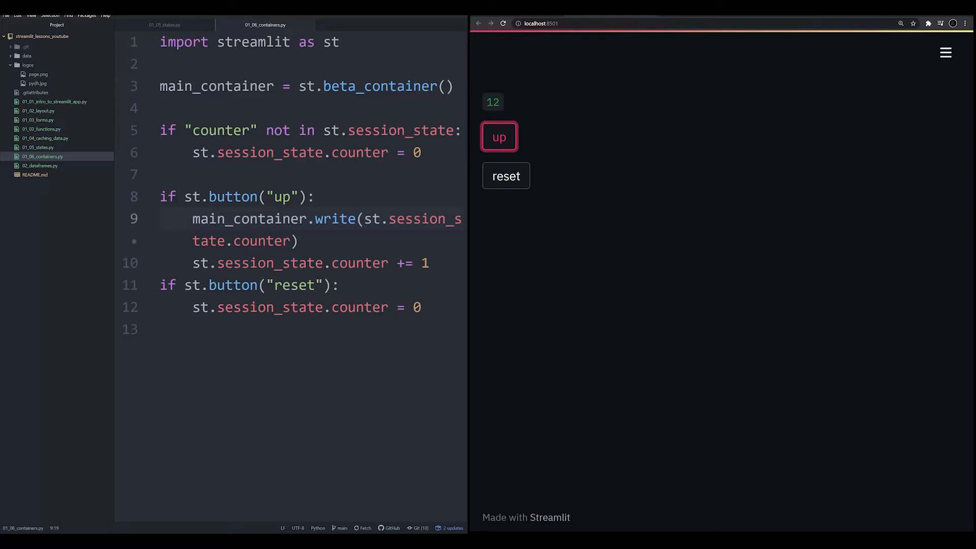
left_click(281, 85)
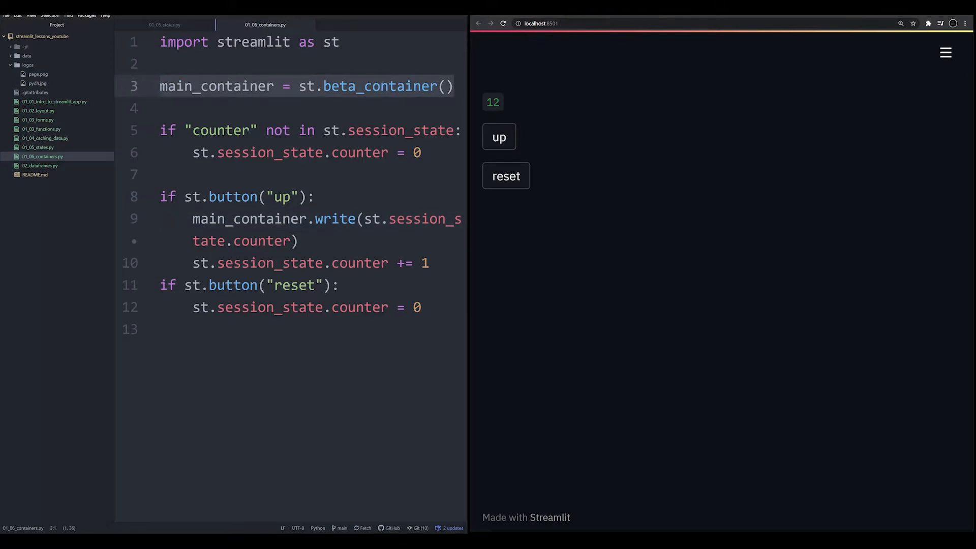
Step: Move the main_container definition to the script's end and note the NameError it causes
key("ctrl+shift+k")
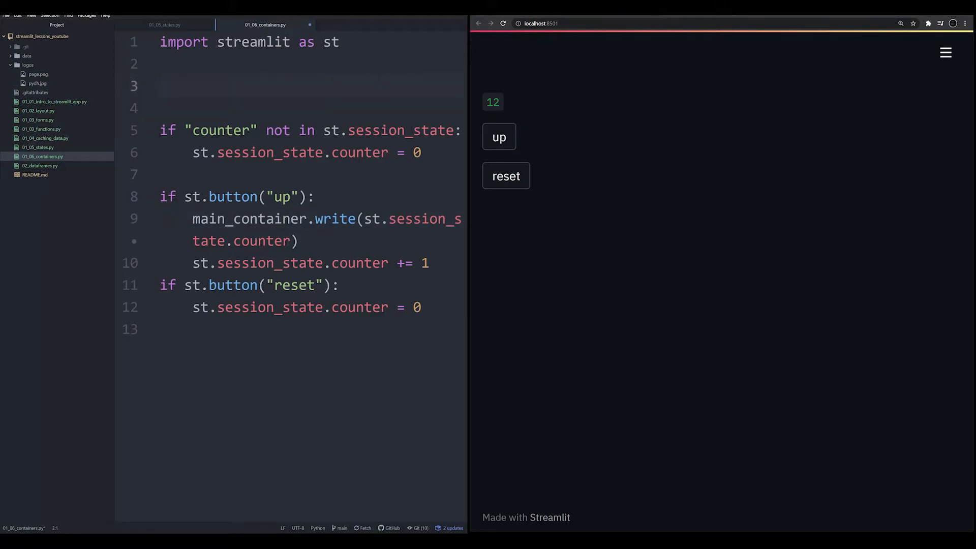
type("main_container = st.beta_container()")
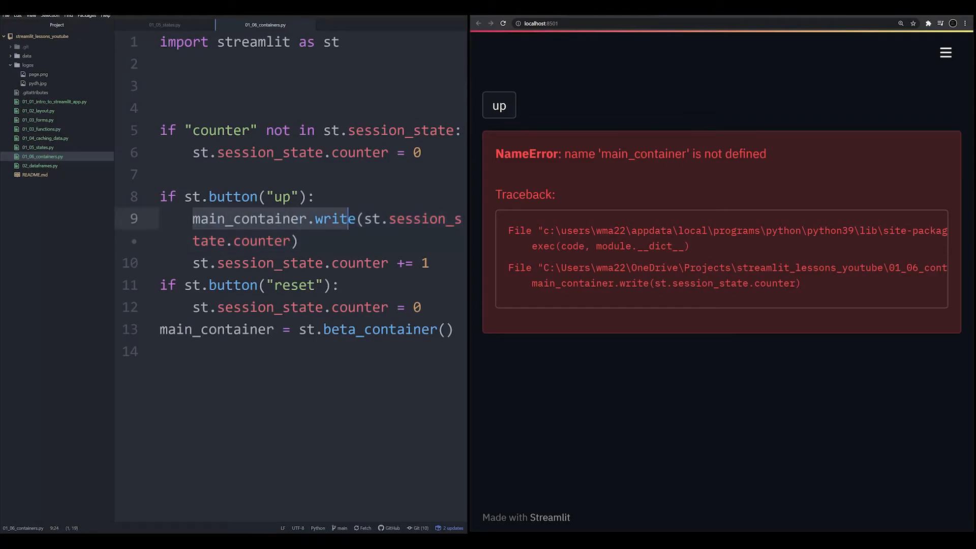
left_click(320, 219)
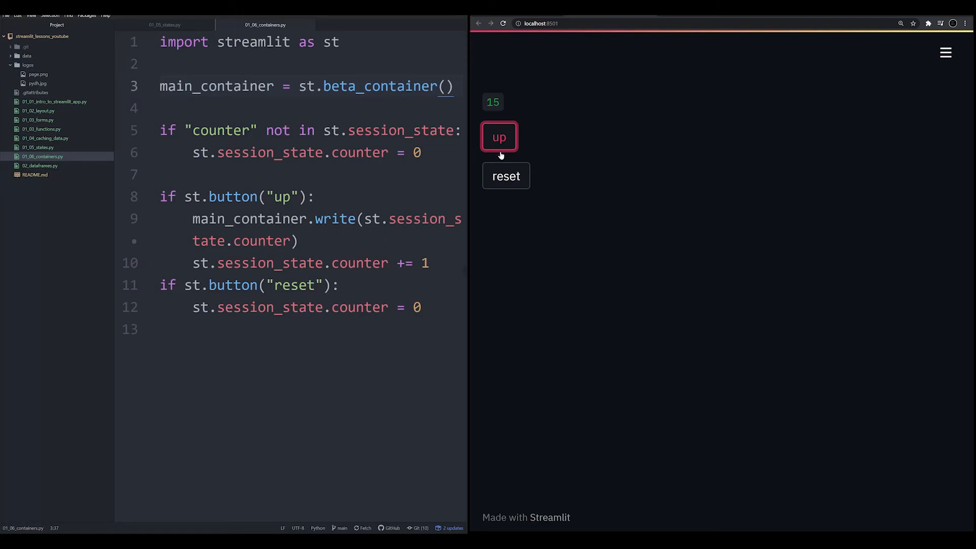
mouse_move(488, 152)
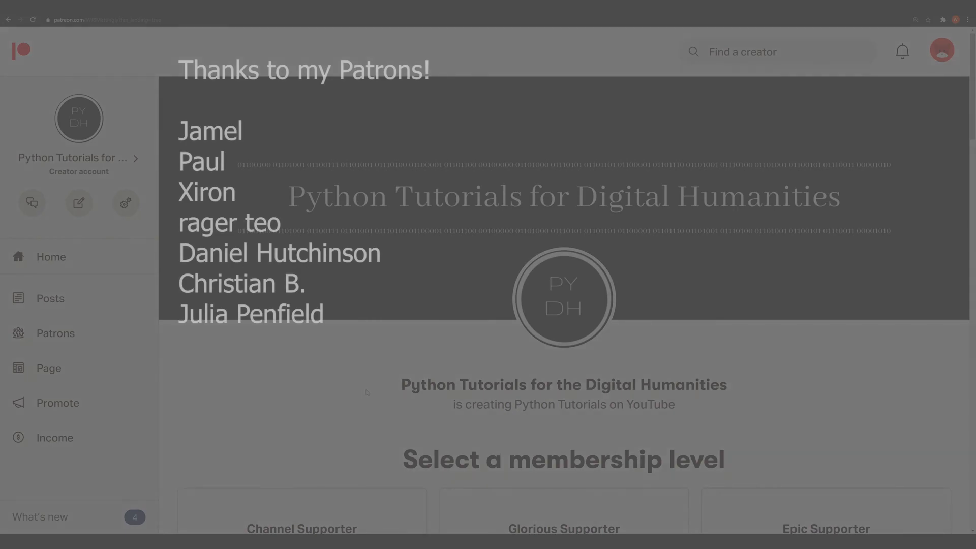
Step: Scroll the Patreon page down to the $2, $5 and $10 membership tiers and About section
scroll("down", 3)
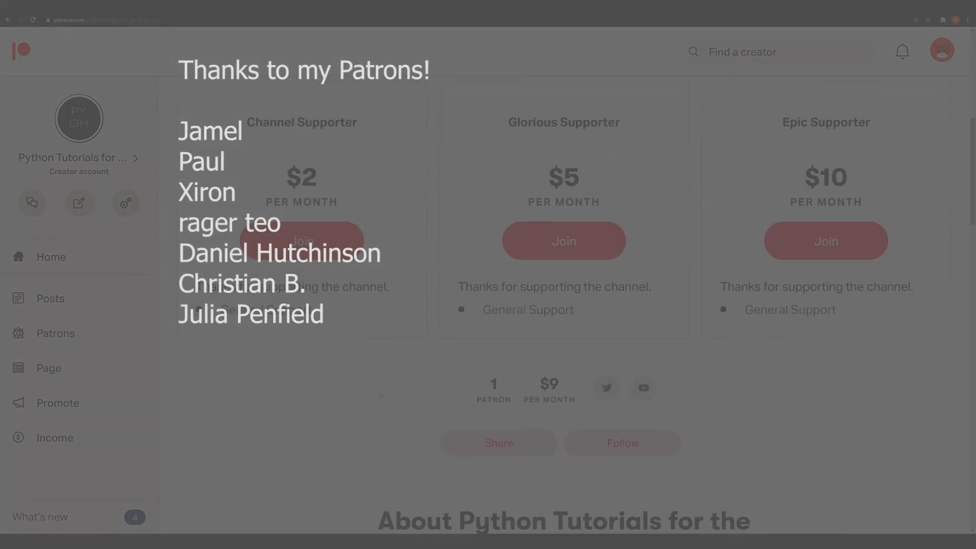
scroll("down", 3)
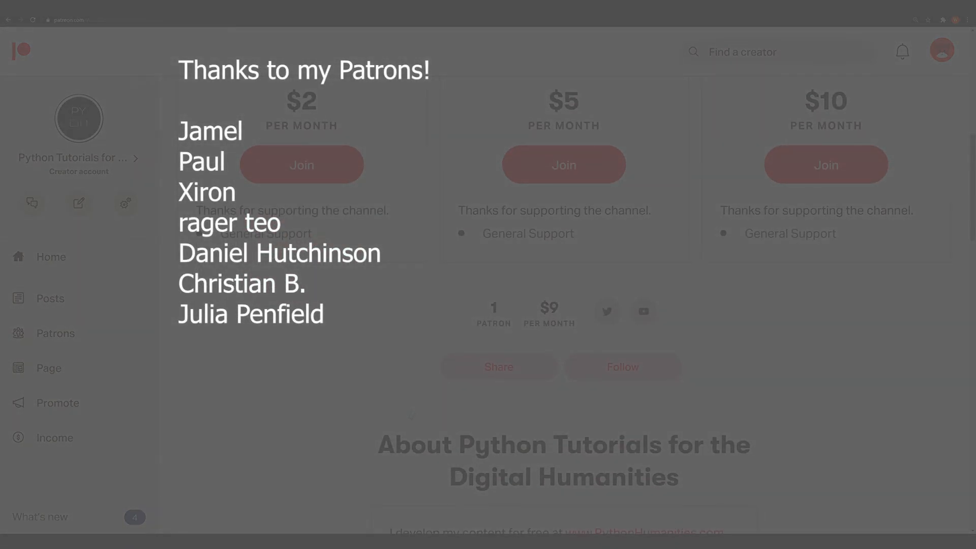